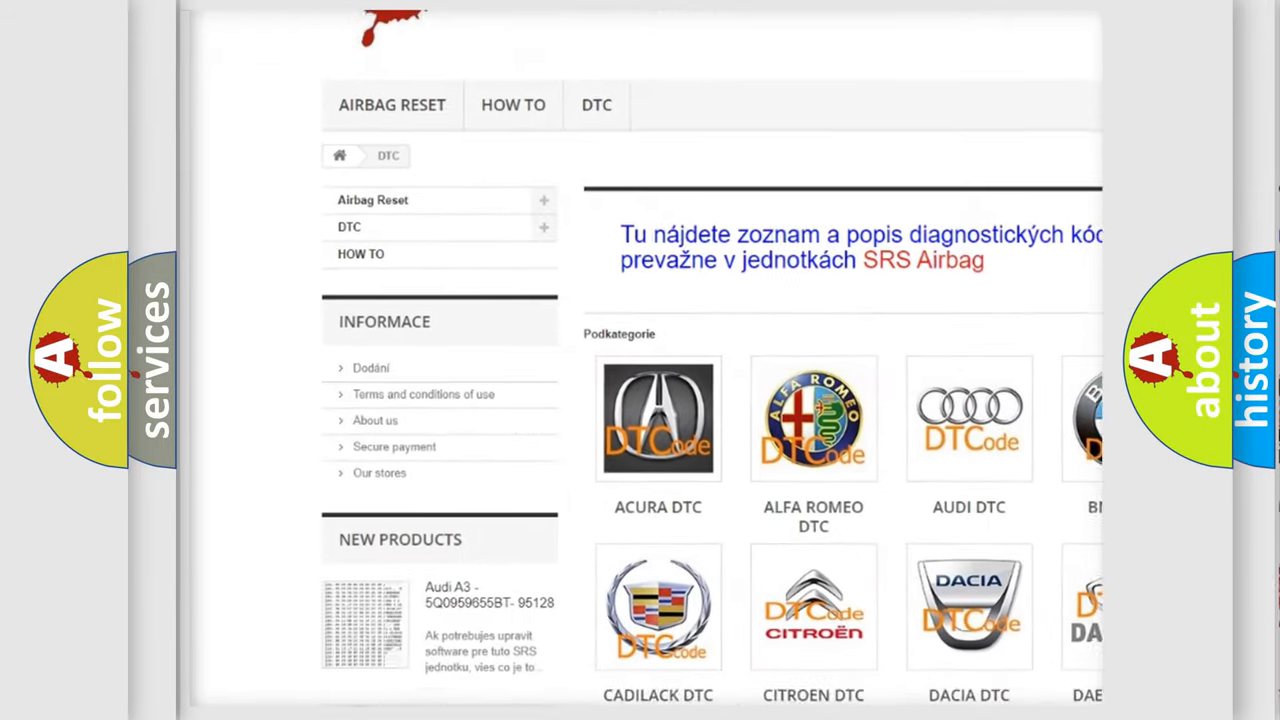
scroll(down, 3)
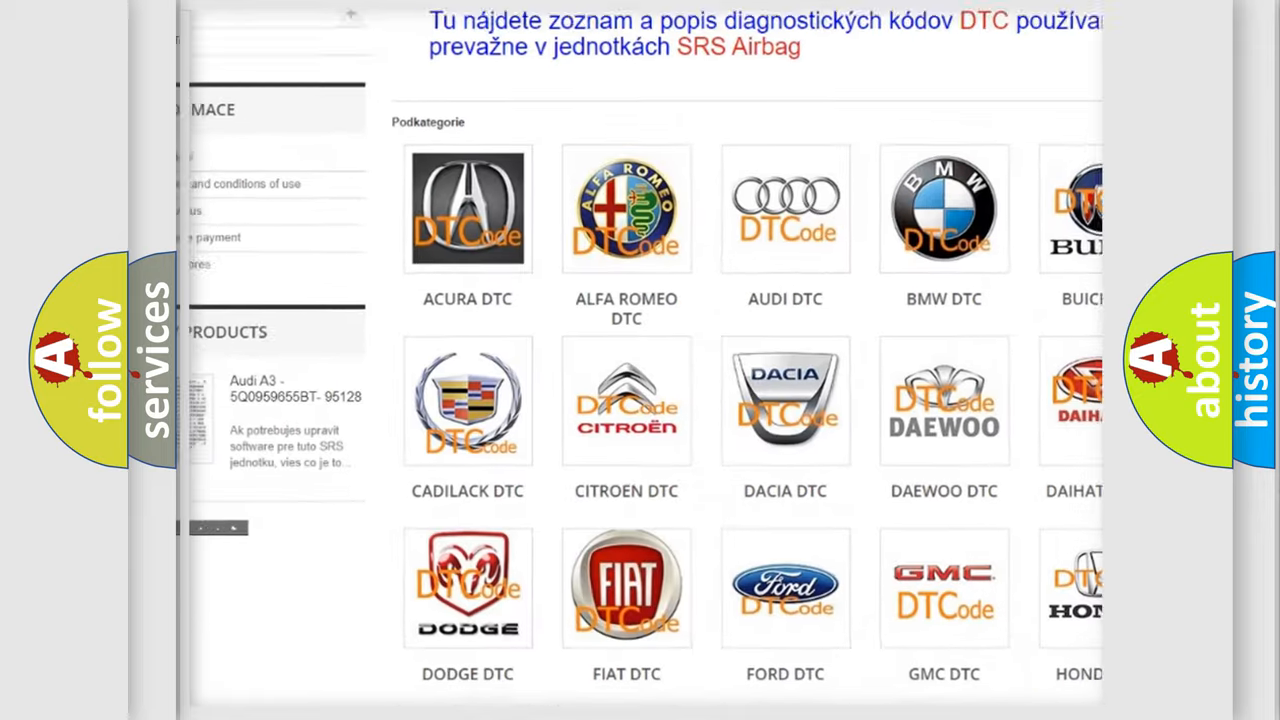
scroll(down, 3)
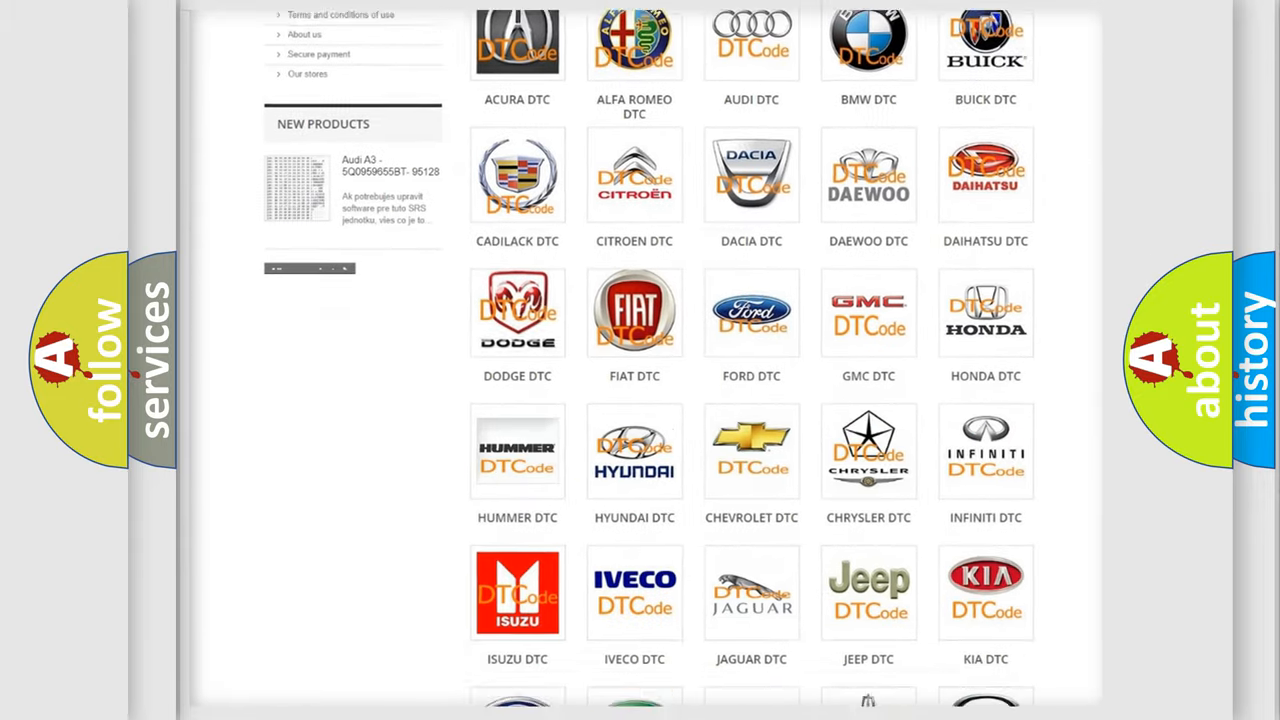
scroll(down, 3)
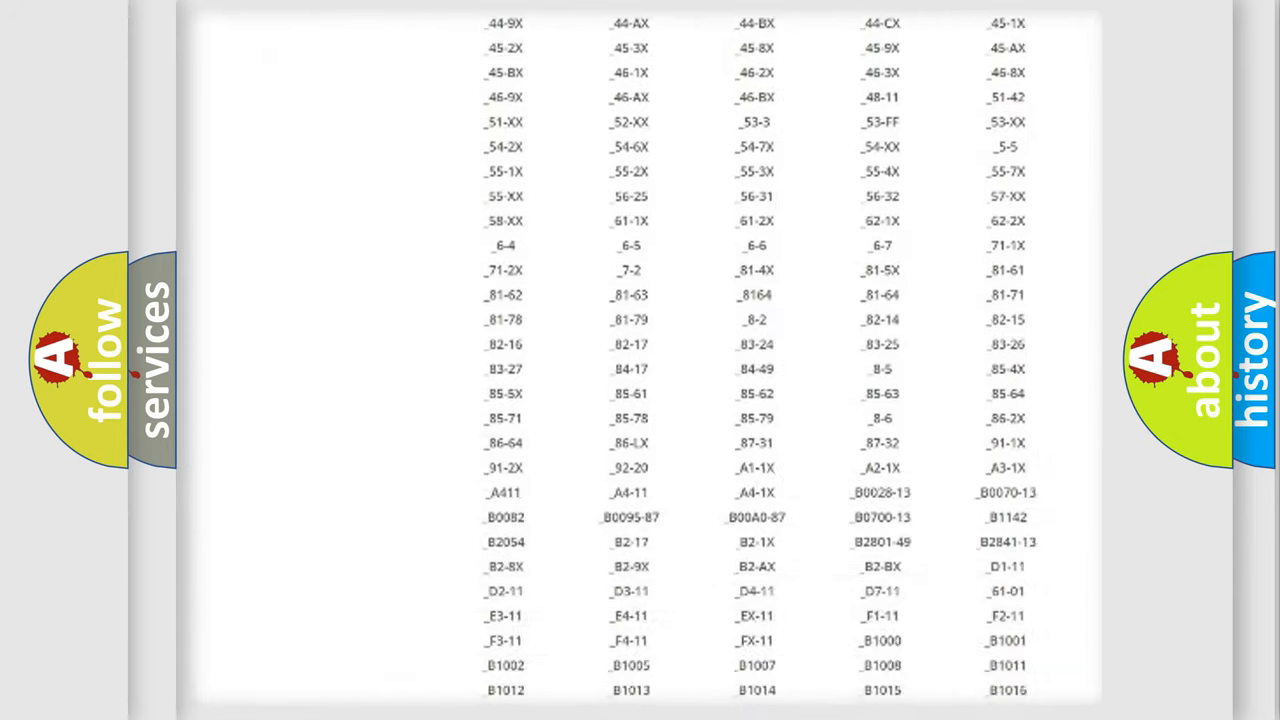
scroll(down, 3)
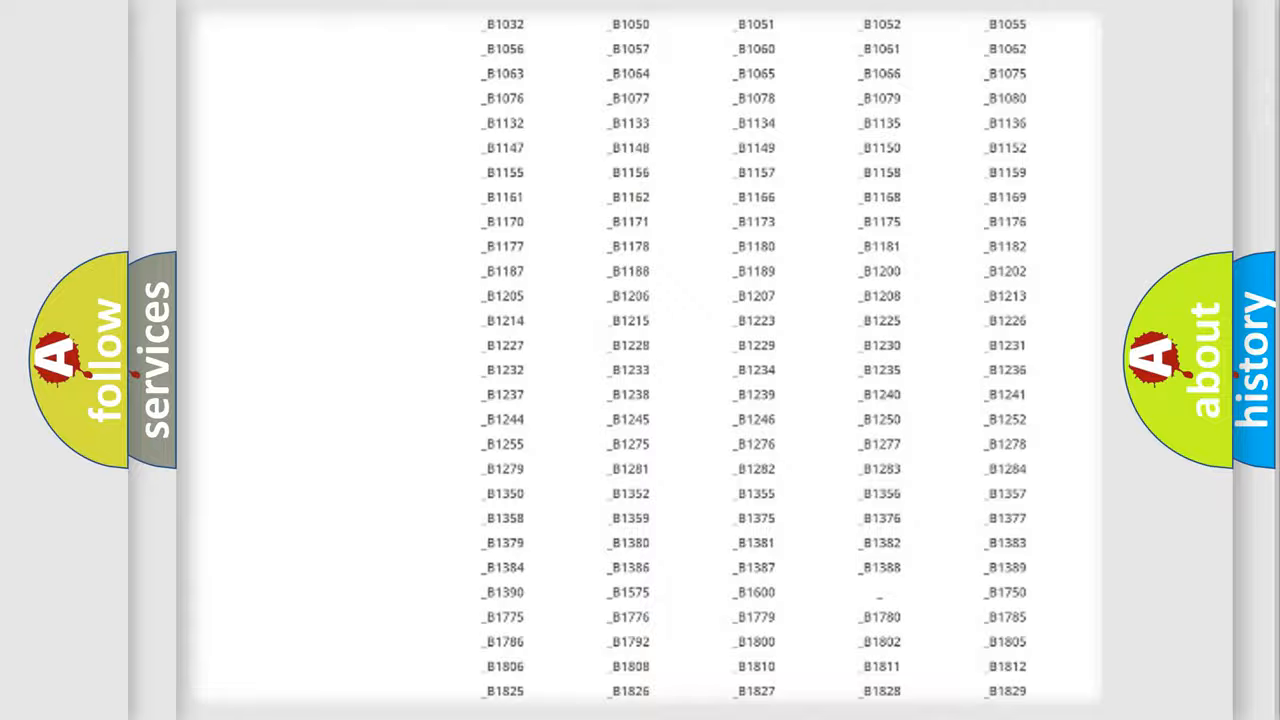